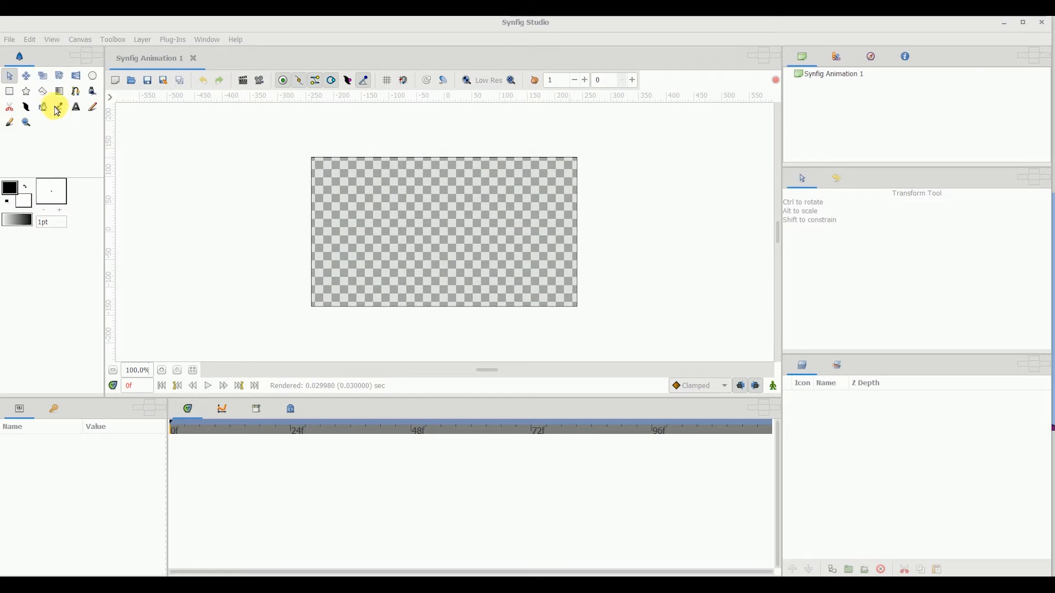
# Draw a rectangle layer spanning the canvas corner to corner as a white background.
pyautogui.click(10, 91)
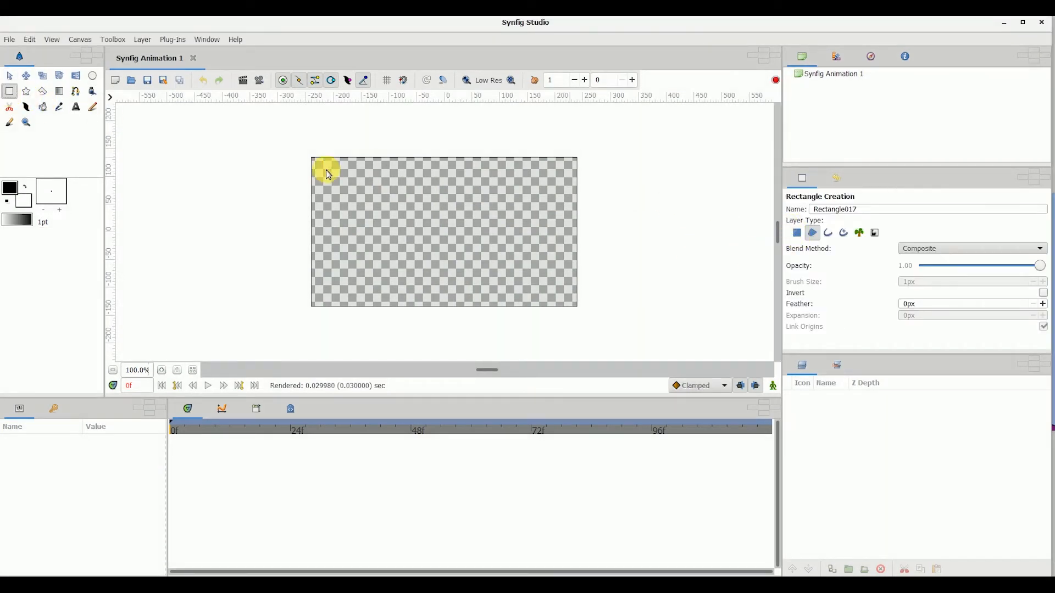
pyautogui.moveTo(326, 172); pyautogui.dragTo(572, 282)
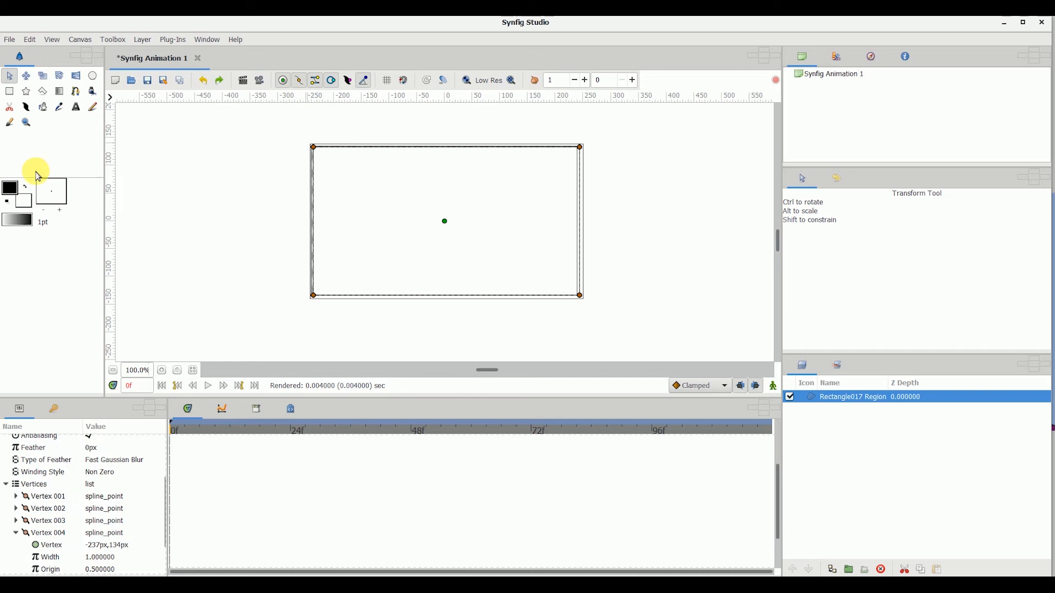
pyautogui.click(77, 107)
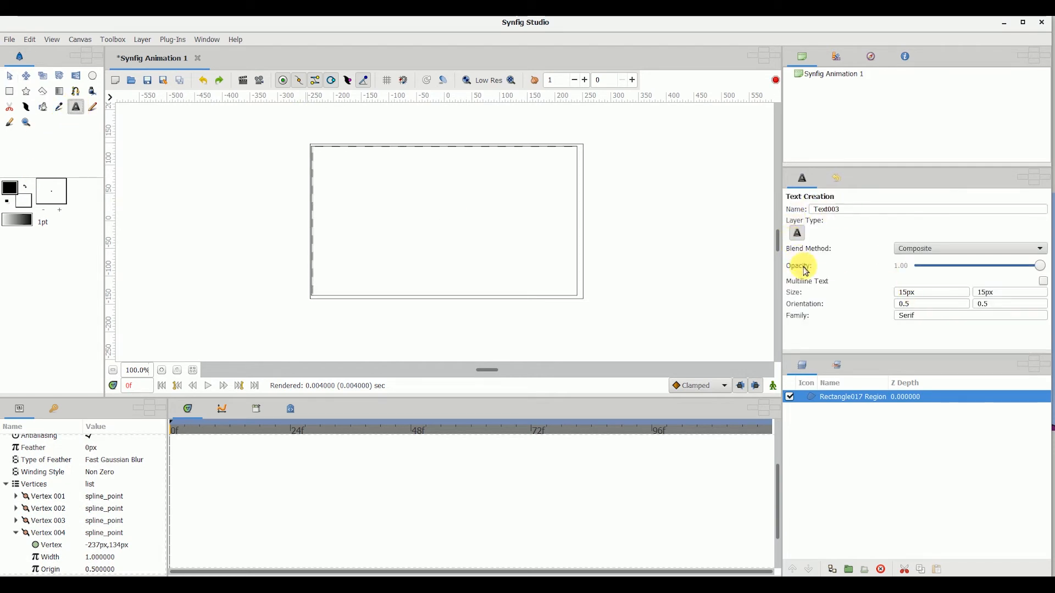
pyautogui.moveTo(875, 255)
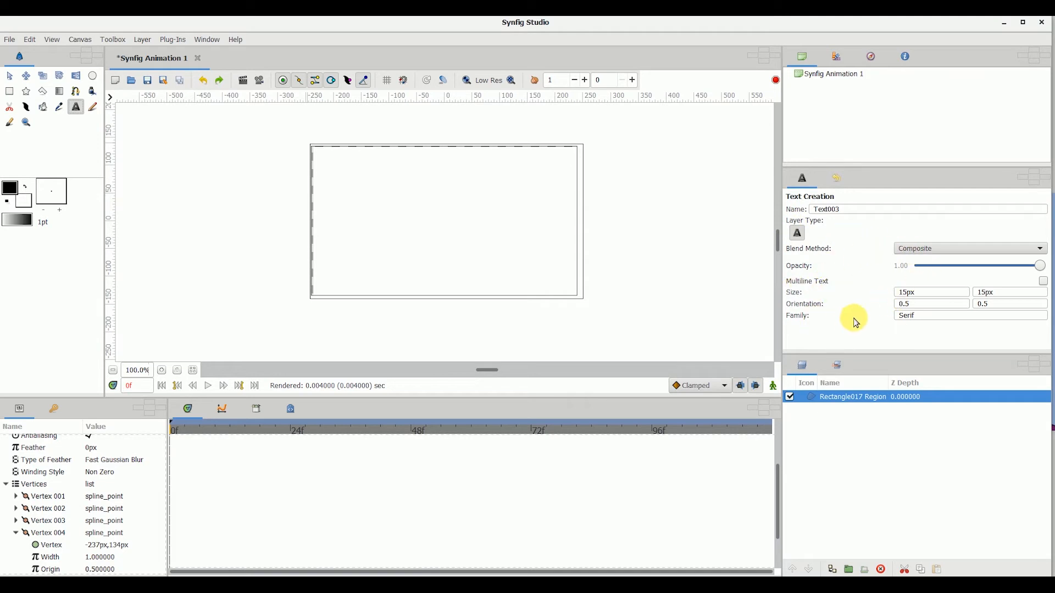
pyautogui.moveTo(157, 133)
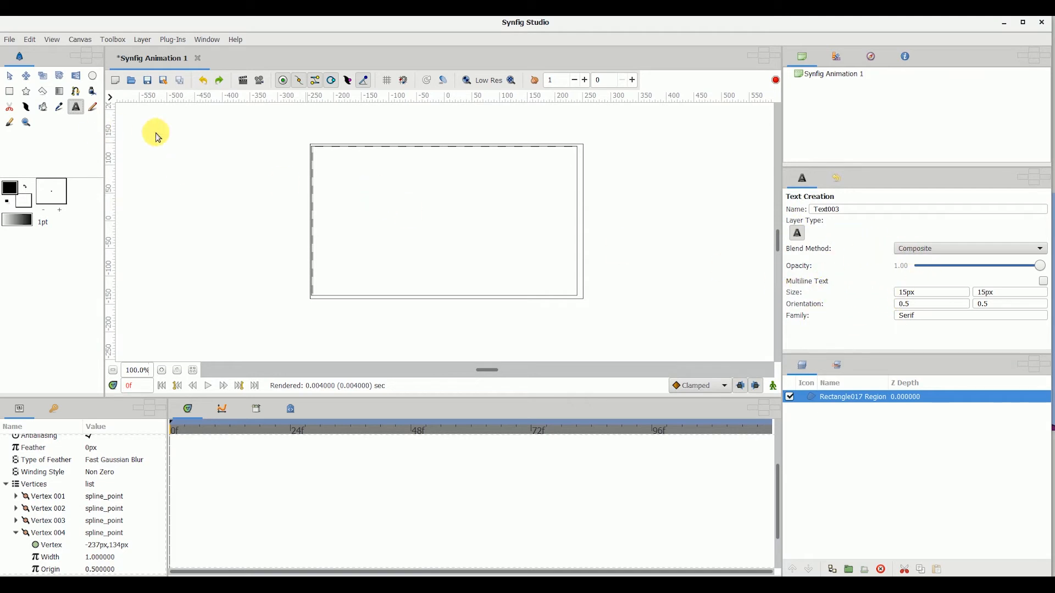
# Place a text layer at the canvas centre and enter 'Text Tool' as its text.
pyautogui.click(418, 218)
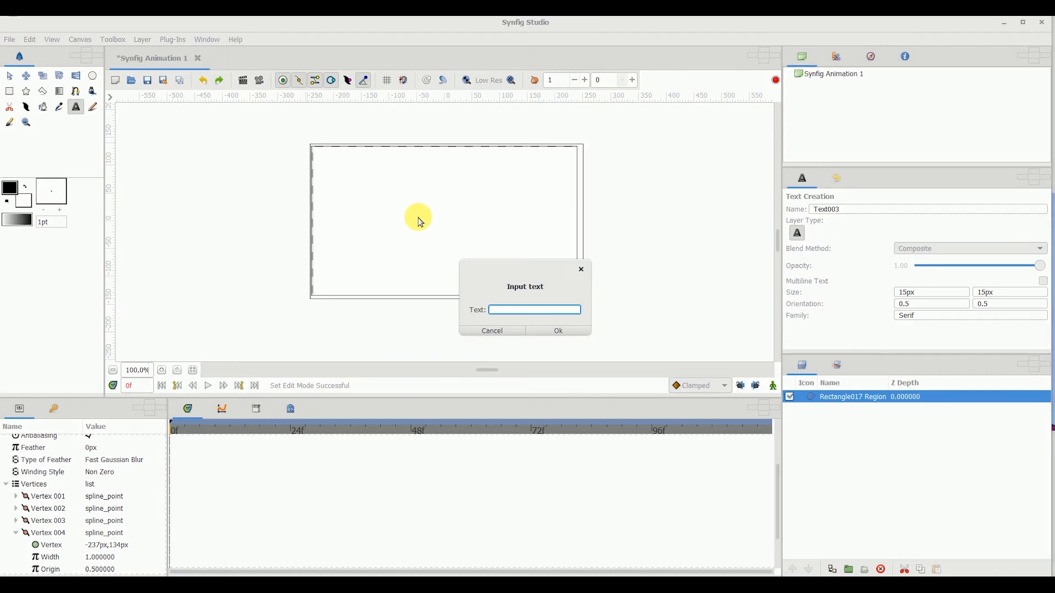
pyautogui.write('te')
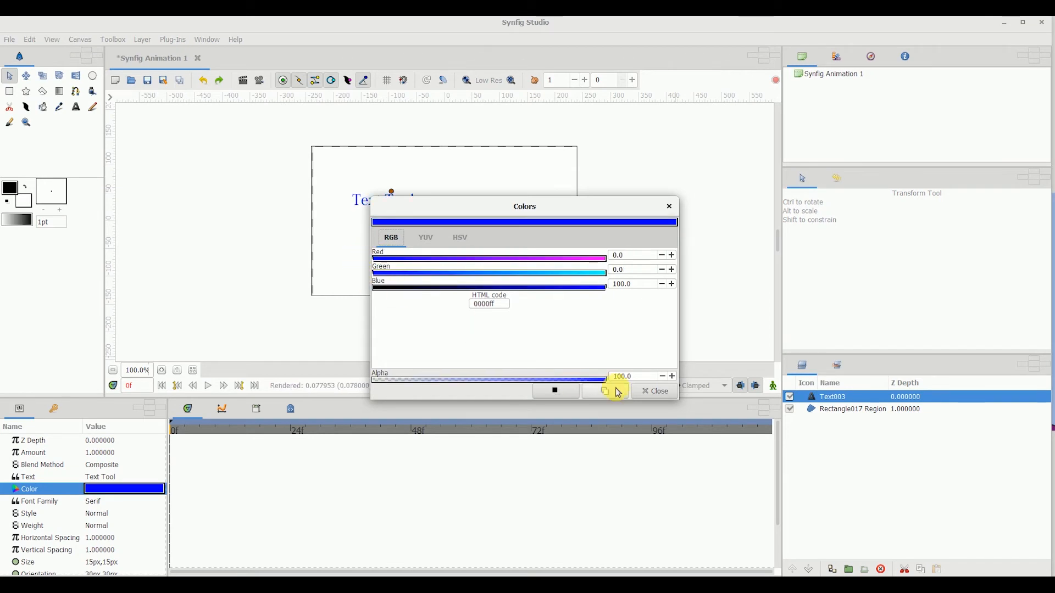
# Close the colour dialog, then set the text Style to Italic and Weight to Bold.
pyautogui.click(654, 391)
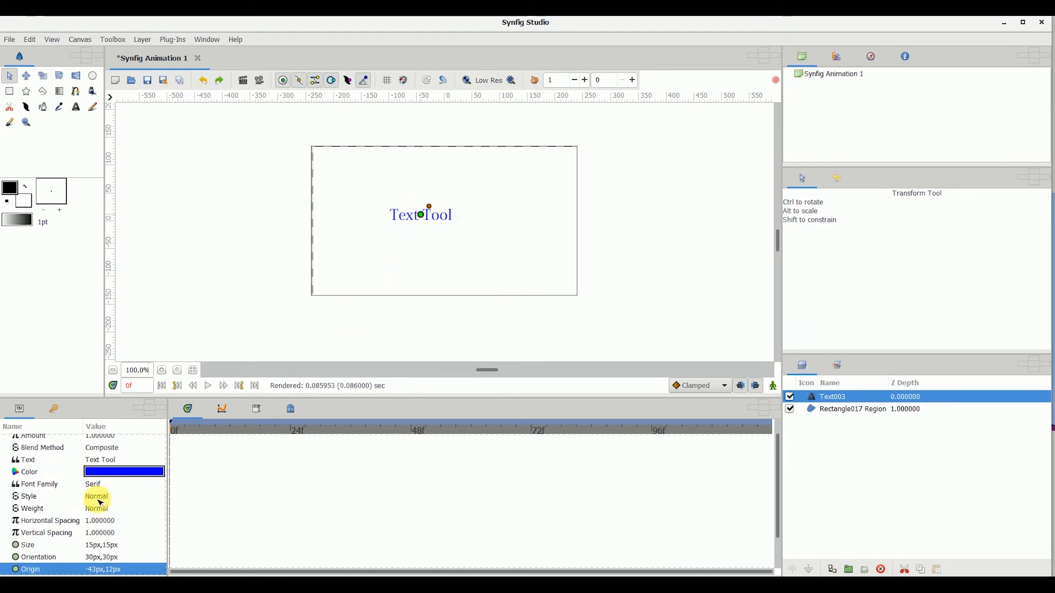
pyautogui.click(96, 496)
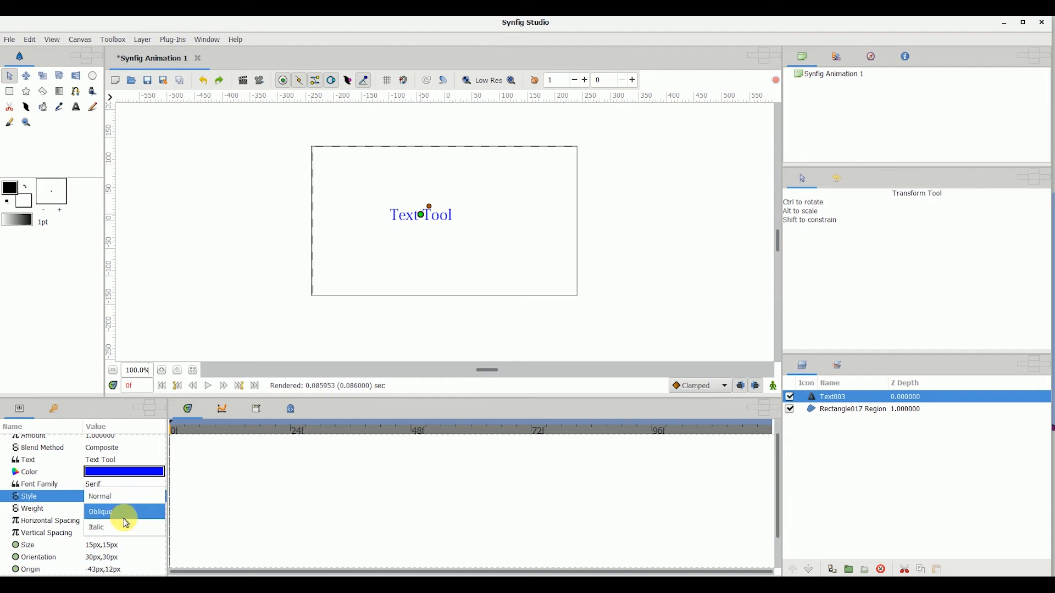
pyautogui.click(96, 527)
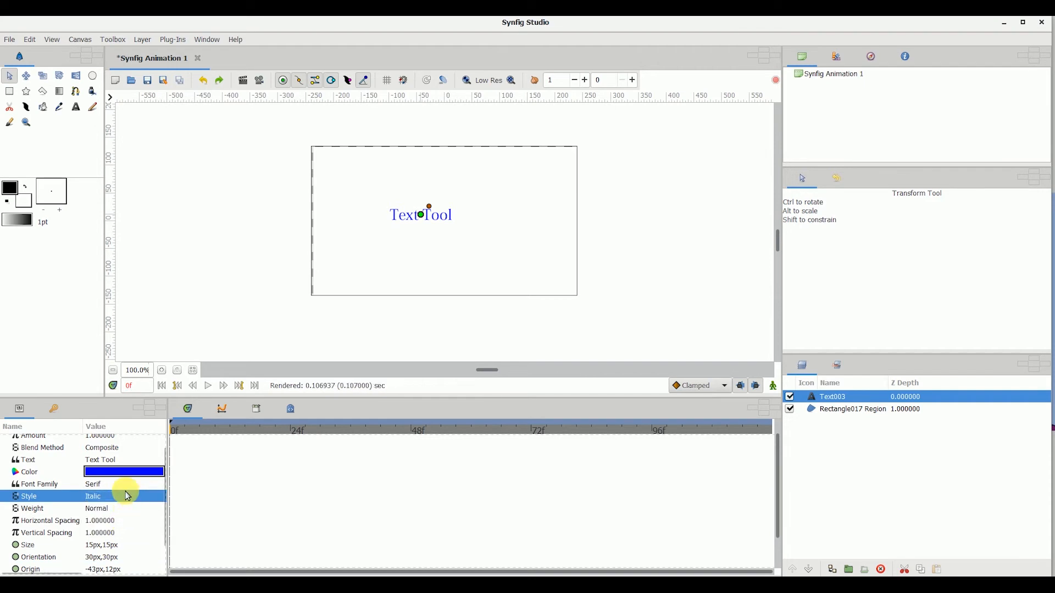
pyautogui.click(123, 496)
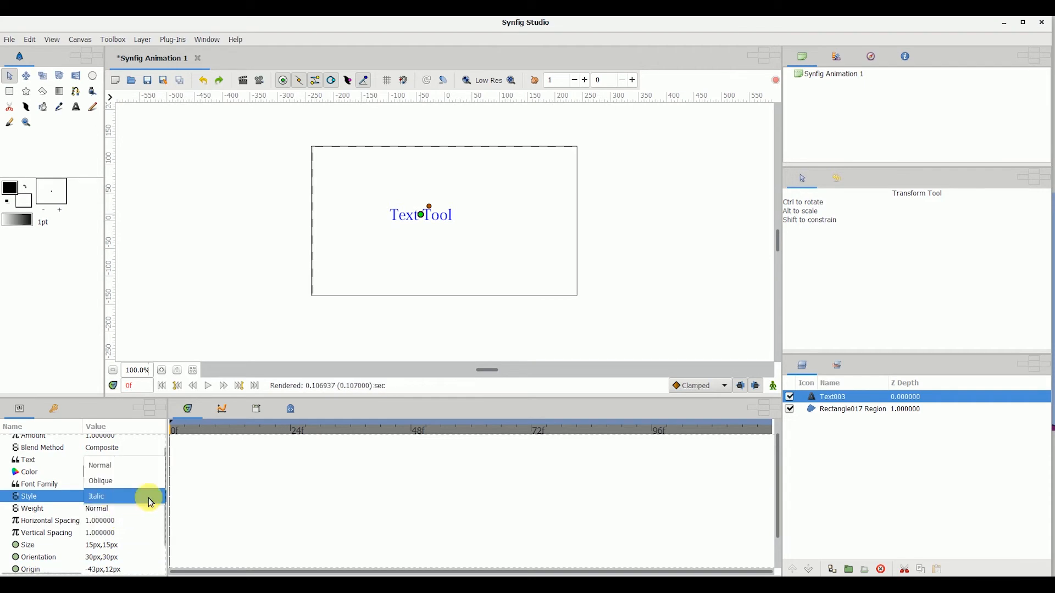
pyautogui.moveTo(141, 484)
pyautogui.write('arial')
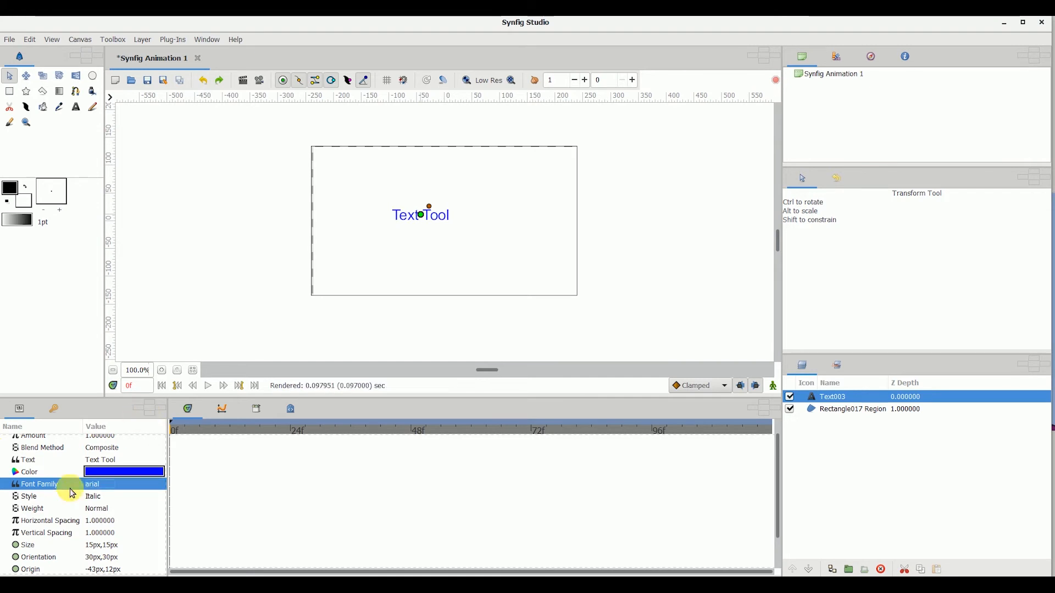
pyautogui.click(116, 497)
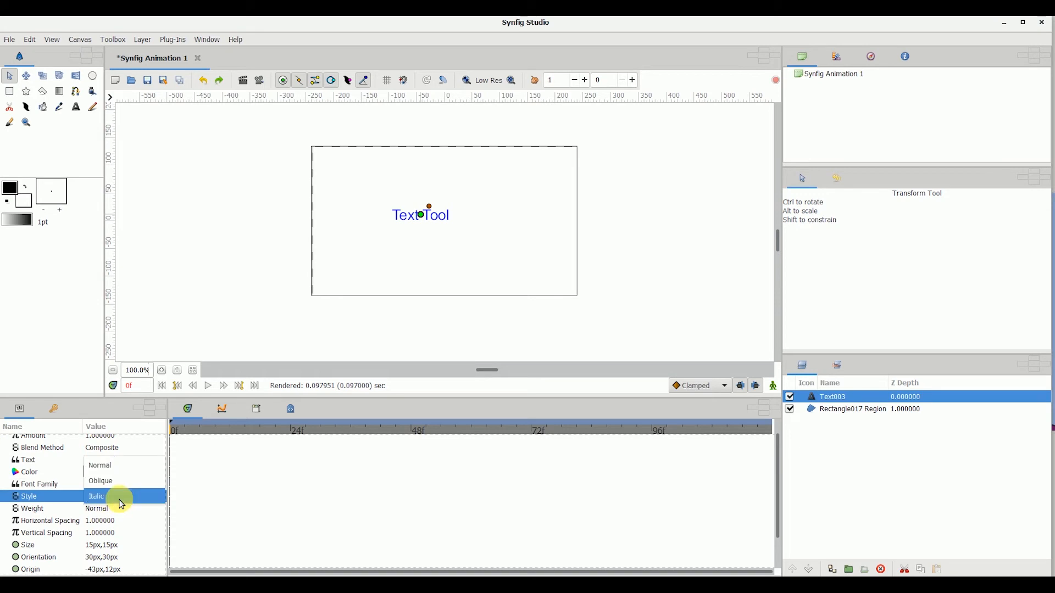
pyautogui.click(96, 496)
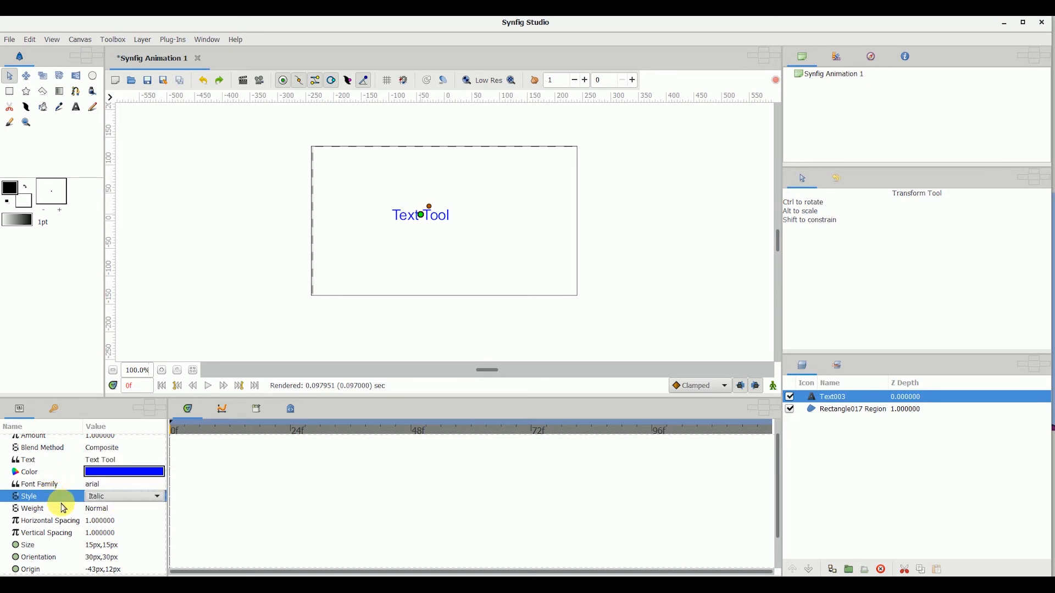
pyautogui.click(124, 509)
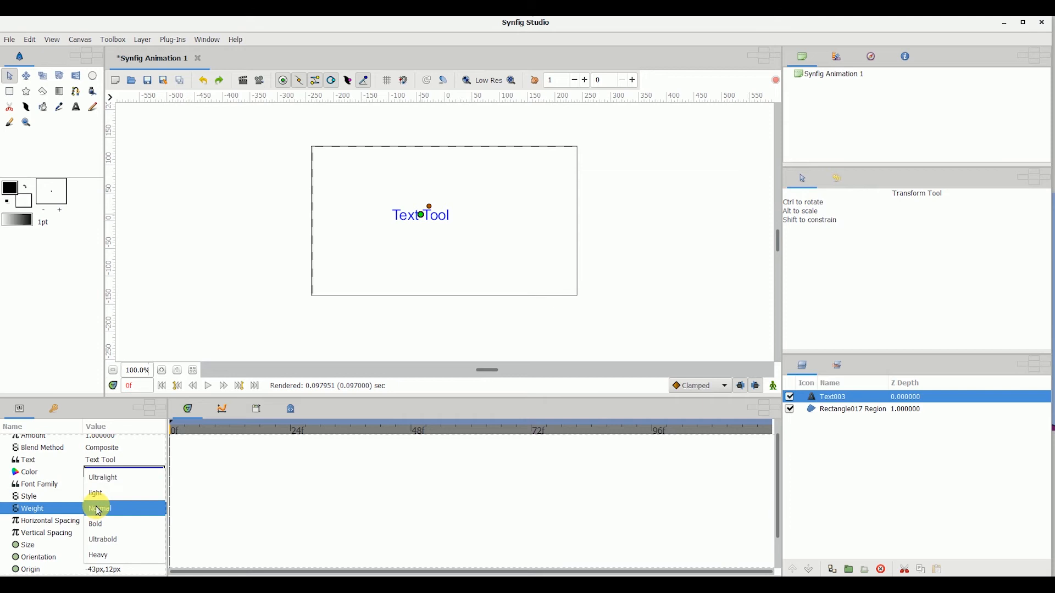
pyautogui.click(95, 524)
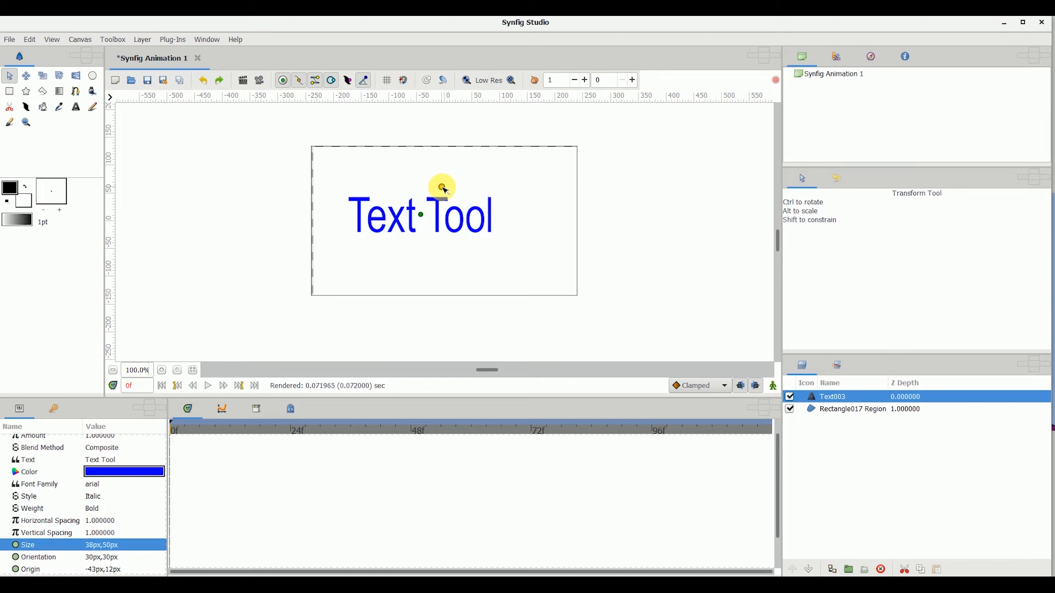
# Drag the text size handle to shrink the lettering toward 22x28 px.
pyautogui.moveTo(441, 186); pyautogui.dragTo(435, 196)
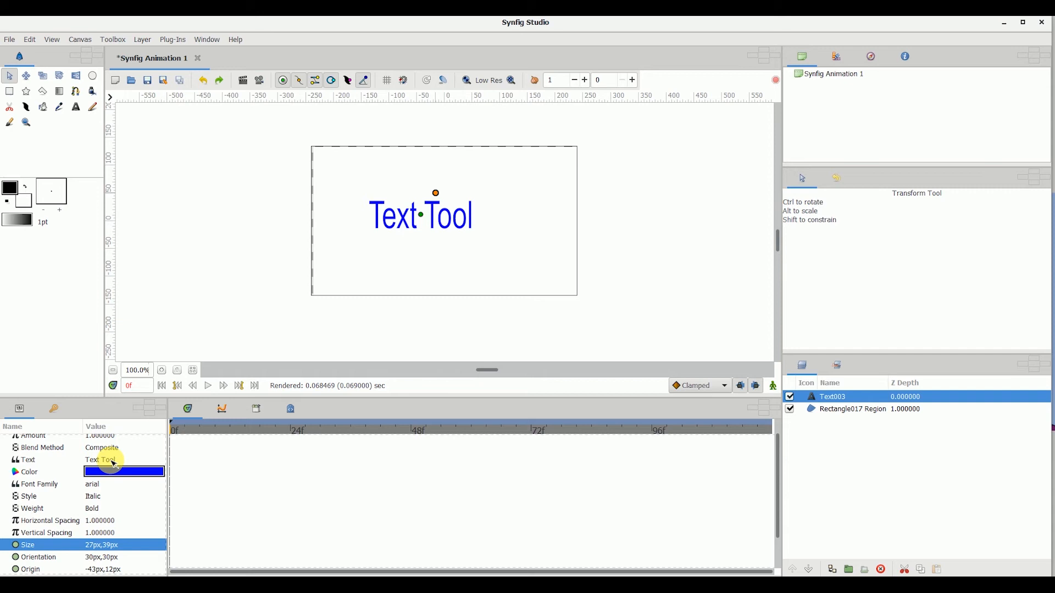
pyautogui.moveTo(67, 467)
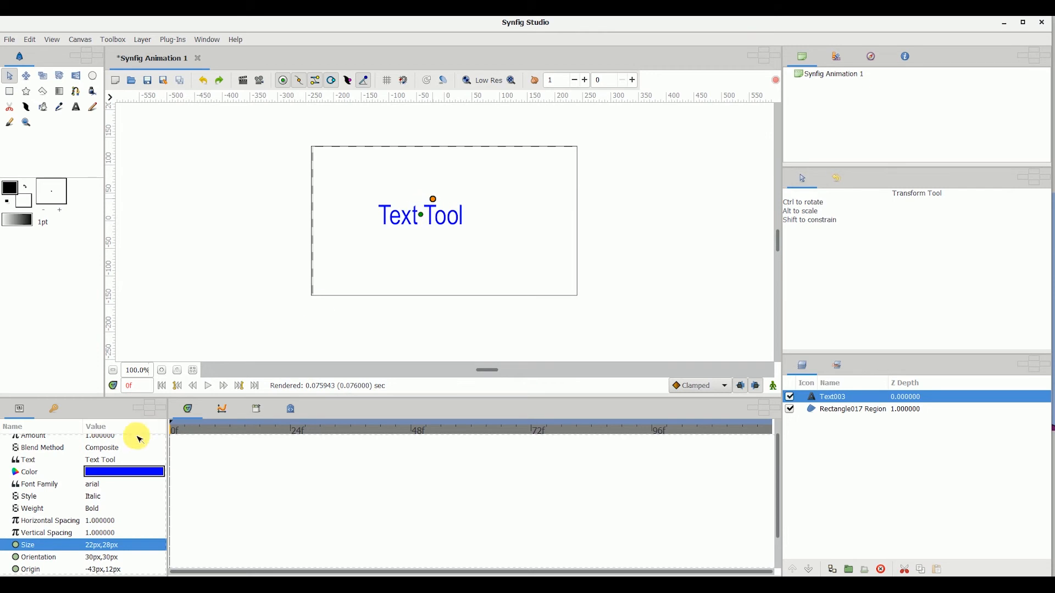
pyautogui.moveTo(31, 24)
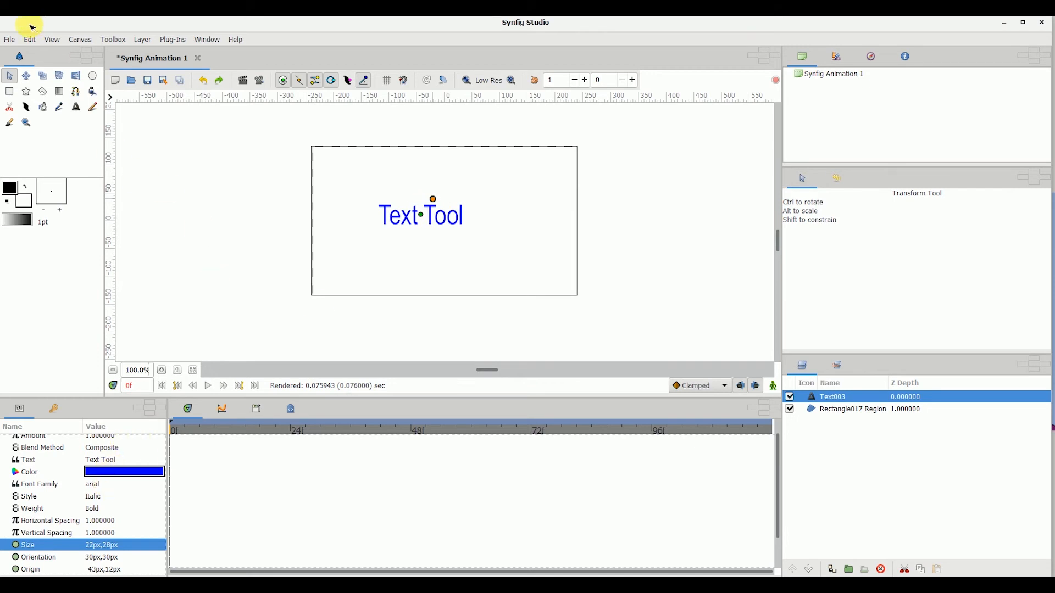
# Save the animation under the new file name 'text tool' in mmb tut.
pyautogui.click(8, 39)
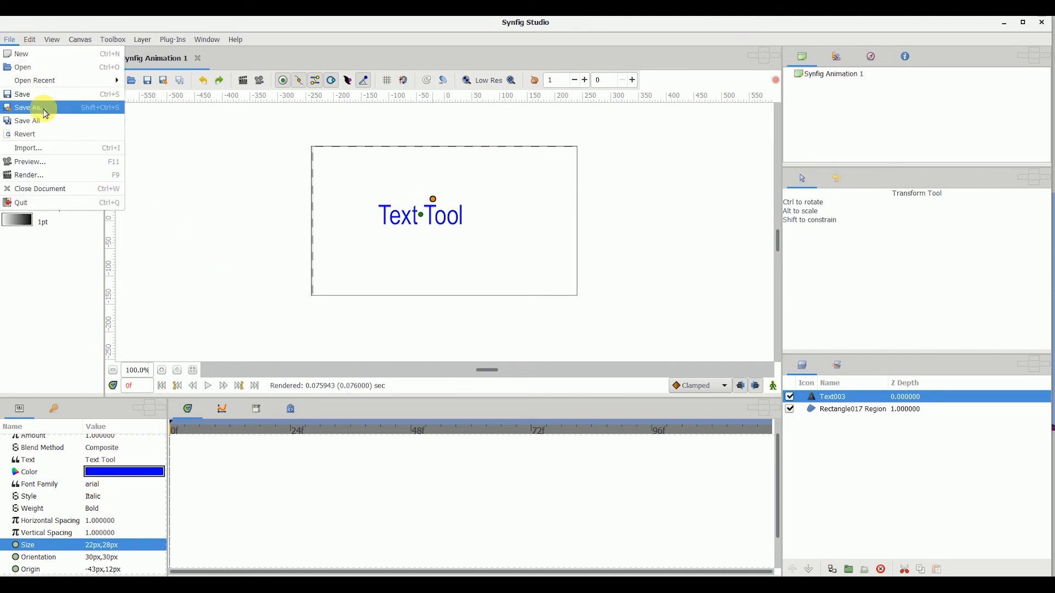
pyautogui.click(27, 107)
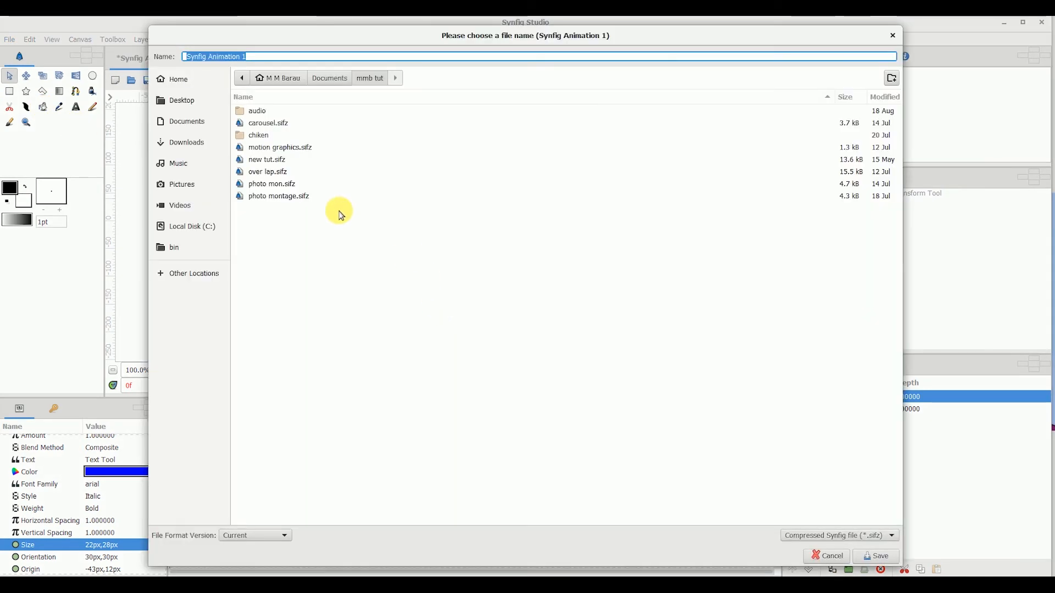
pyautogui.write('text t')
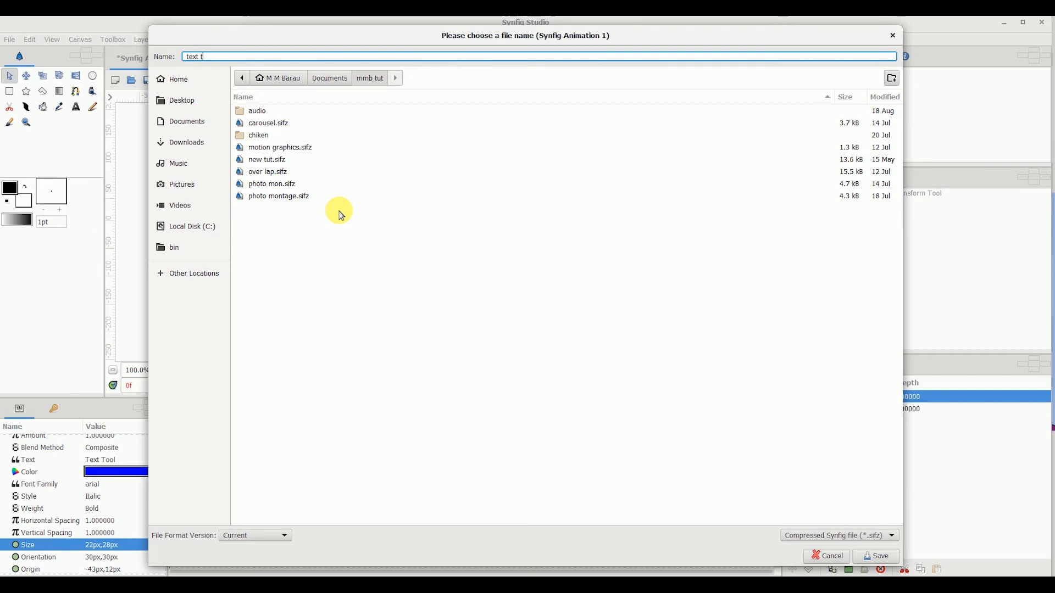
pyautogui.write('ool')
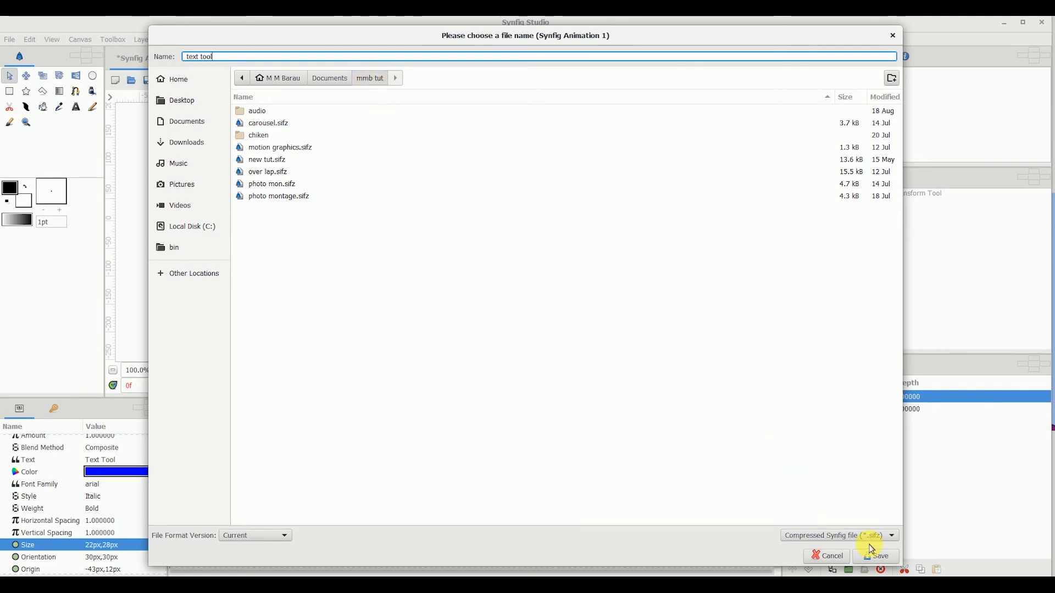
pyautogui.click(882, 556)
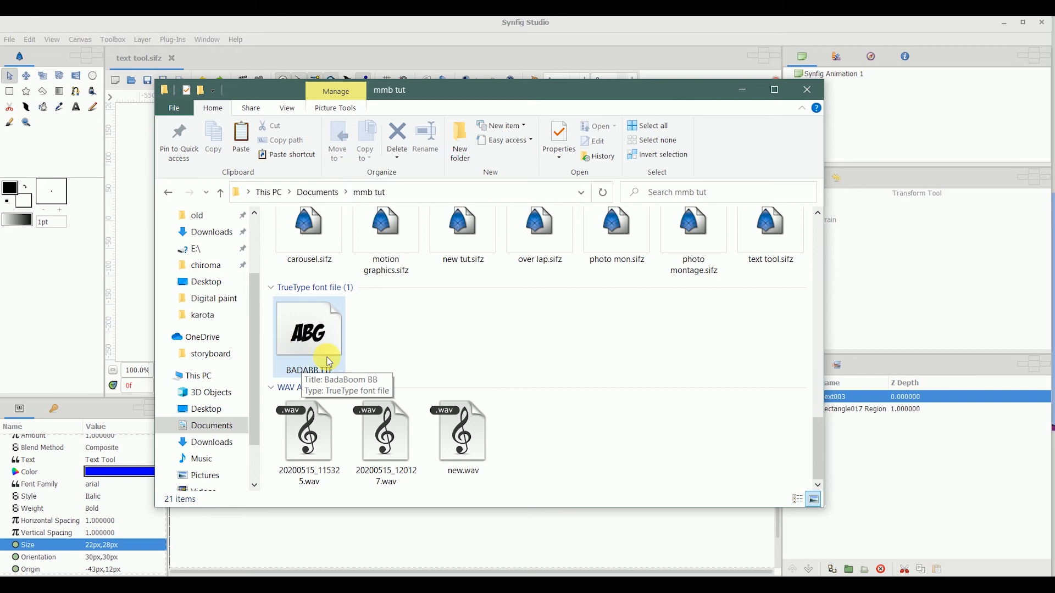
pyautogui.moveTo(415, 309)
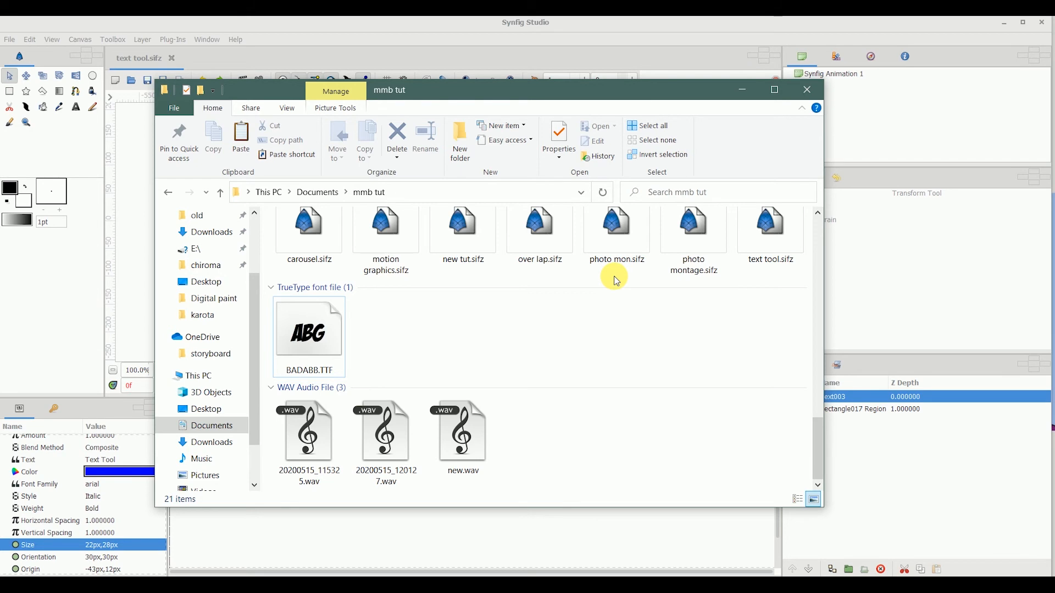
# Check that BADABB.TTF sits beside text tool.sifz in the mmb tut folder.
pyautogui.click(460, 225)
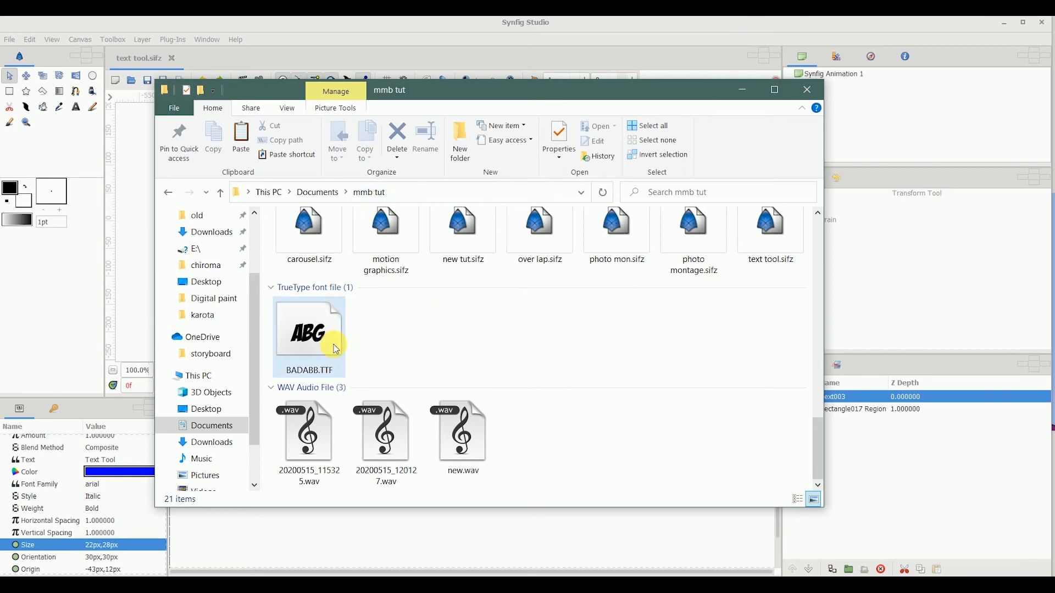
pyautogui.moveTo(338, 361)
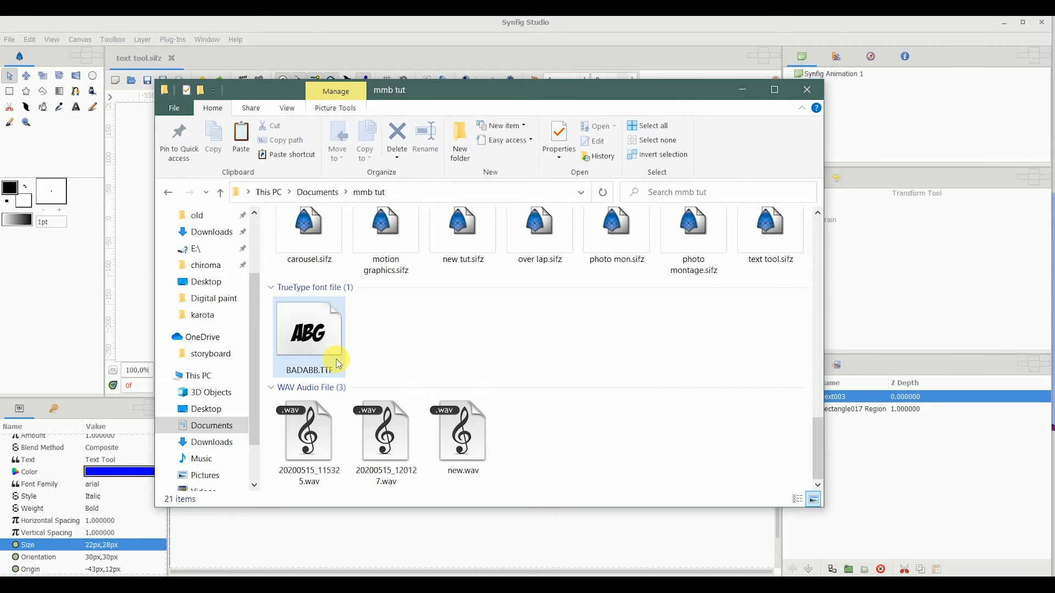
pyautogui.moveTo(331, 360)
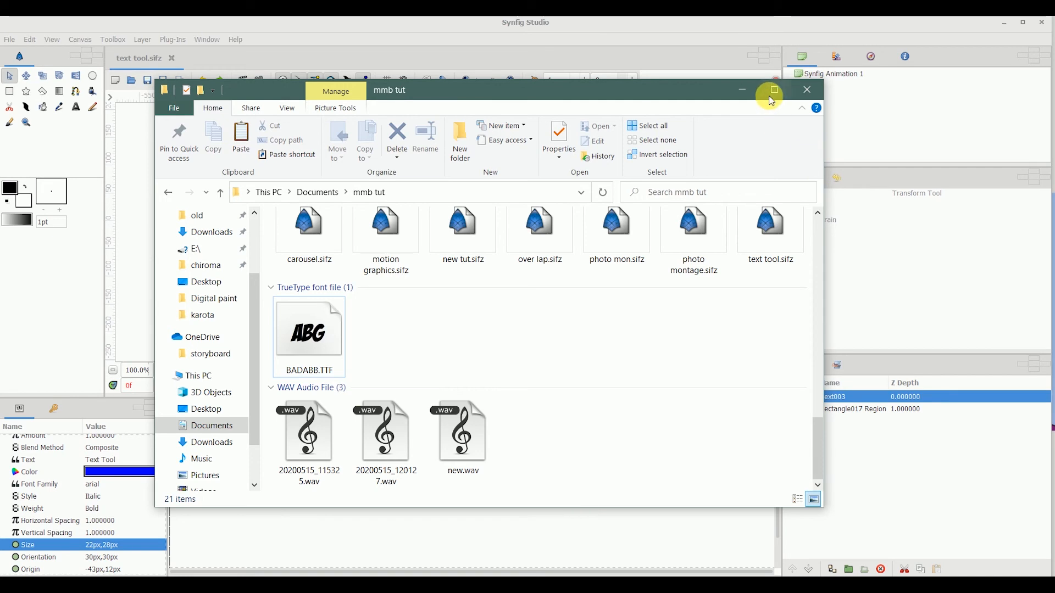
pyautogui.moveTo(745, 90)
pyautogui.write('badabb')
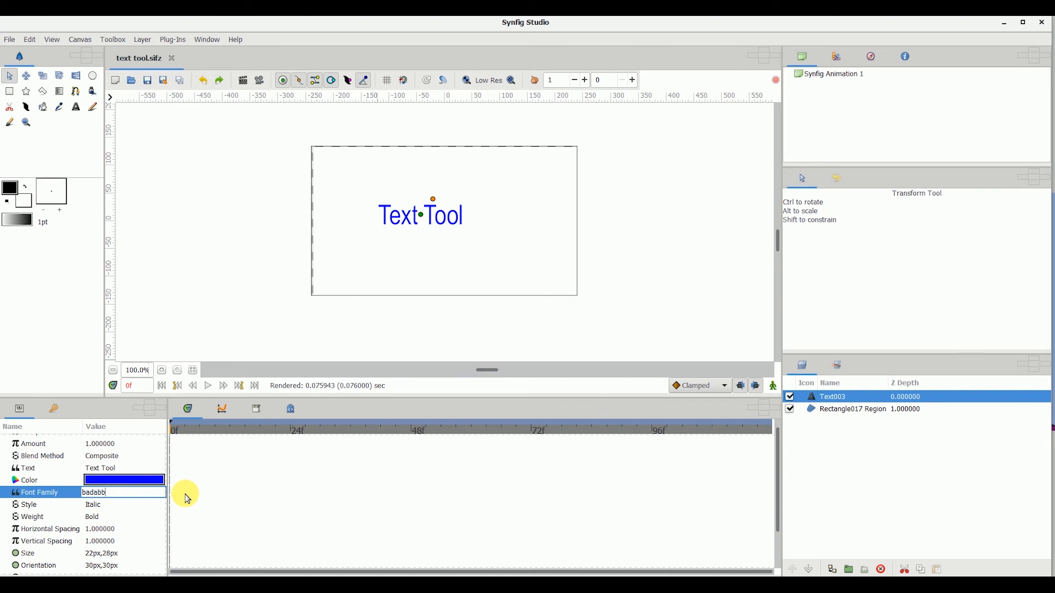
pyautogui.moveTo(74, 522)
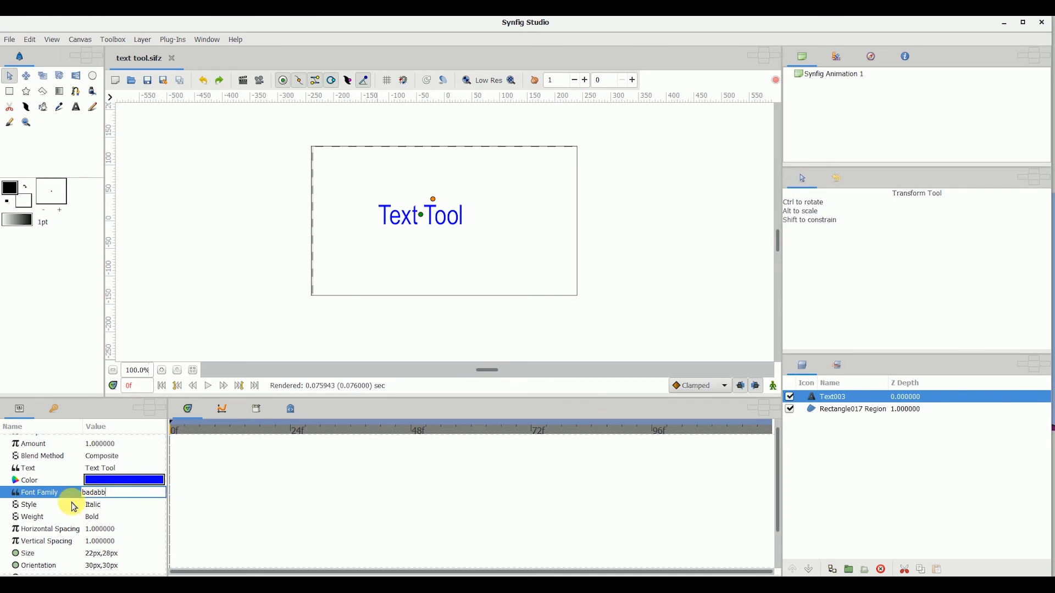
# Confirm badabb as the font family and nudge the text origin slightly right.
pyautogui.press('Return')
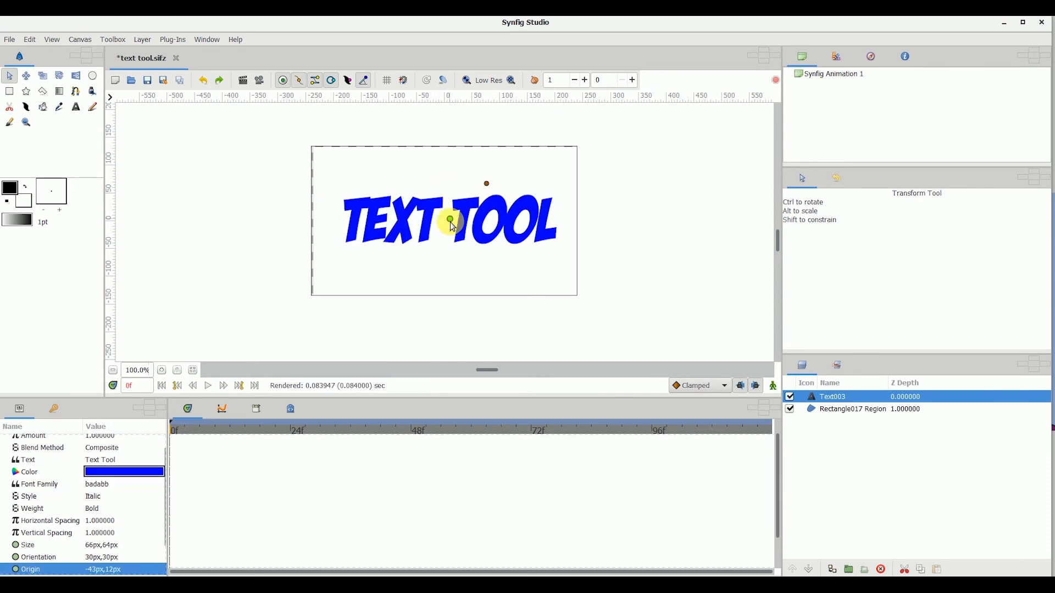
pyautogui.moveTo(446, 219); pyautogui.dragTo(450, 219)
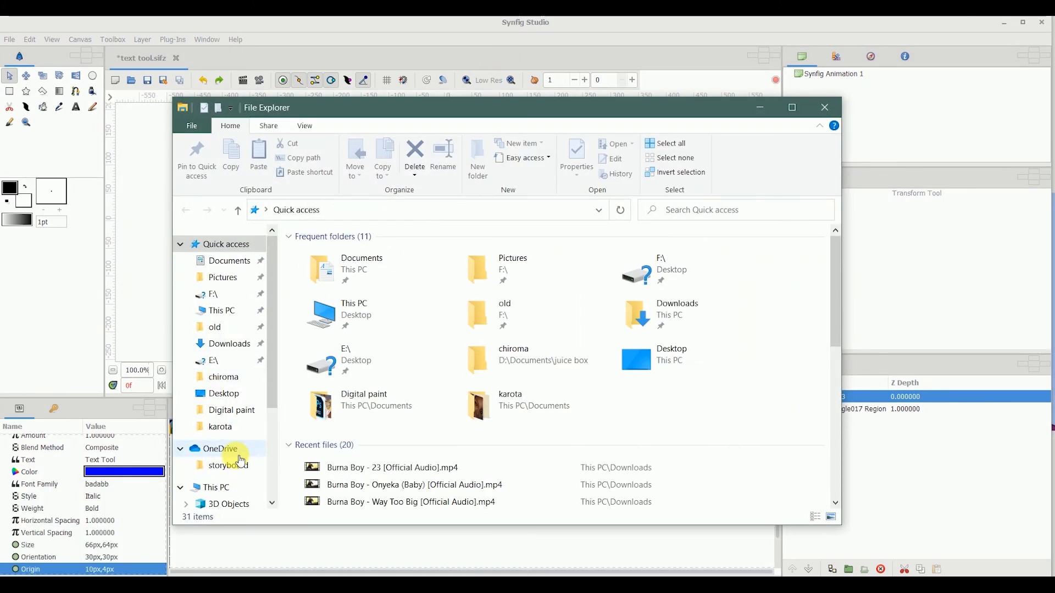
# Browse to C:\Windows\Fonts and select the Cooper Black font file to copy.
pyautogui.click(228, 476)
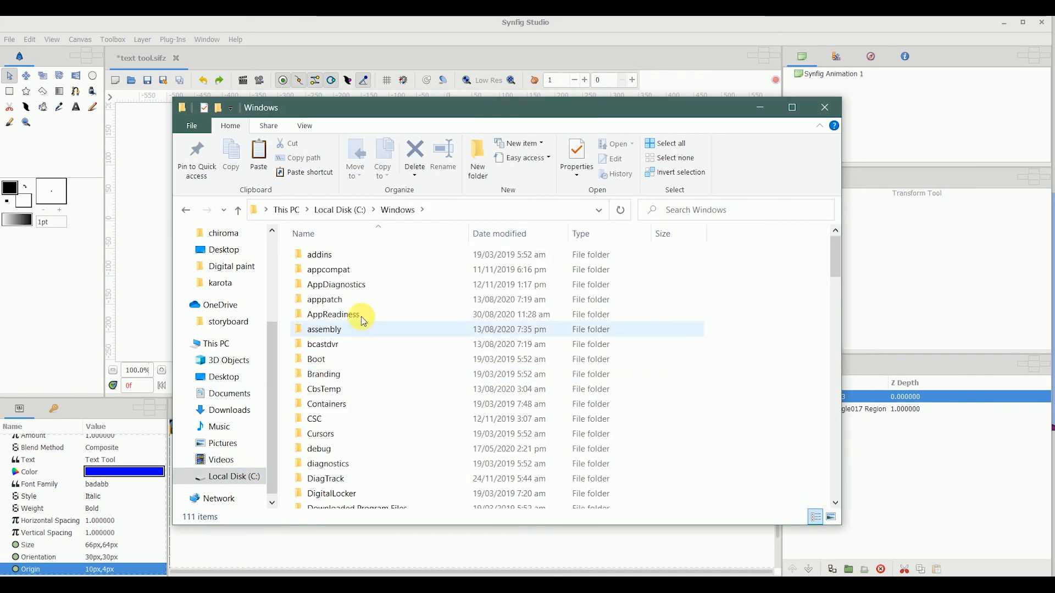
pyautogui.scroll(-3)
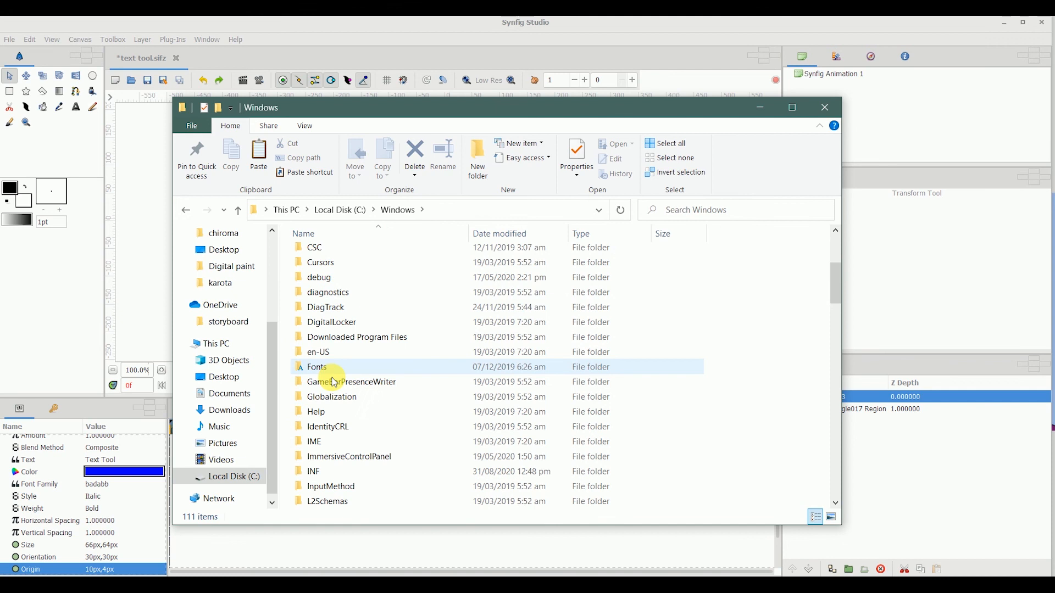
pyautogui.doubleClick(315, 367)
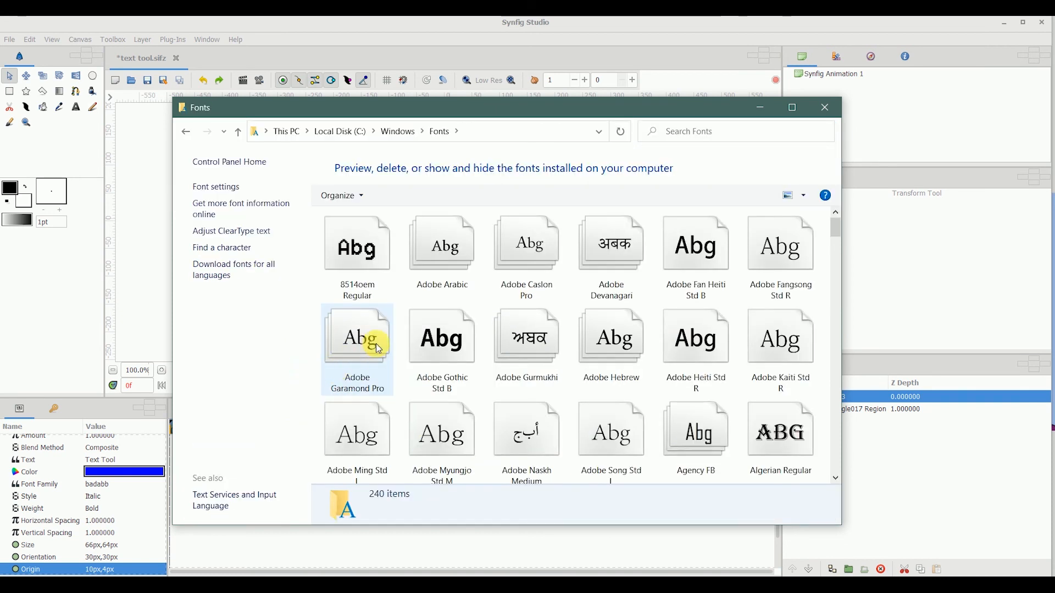
pyautogui.scroll(-3)
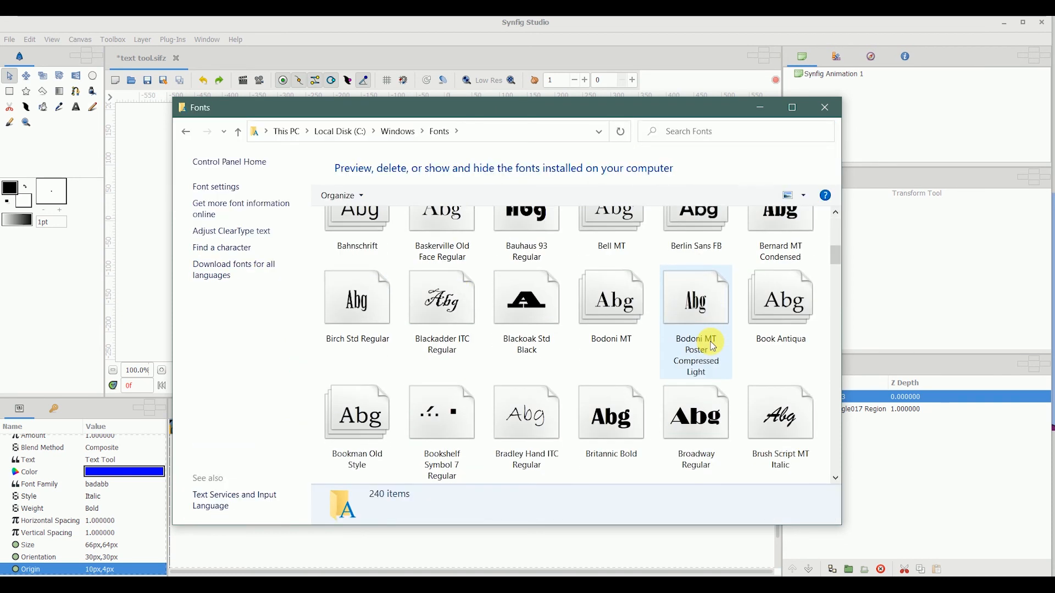
pyautogui.scroll(-3)
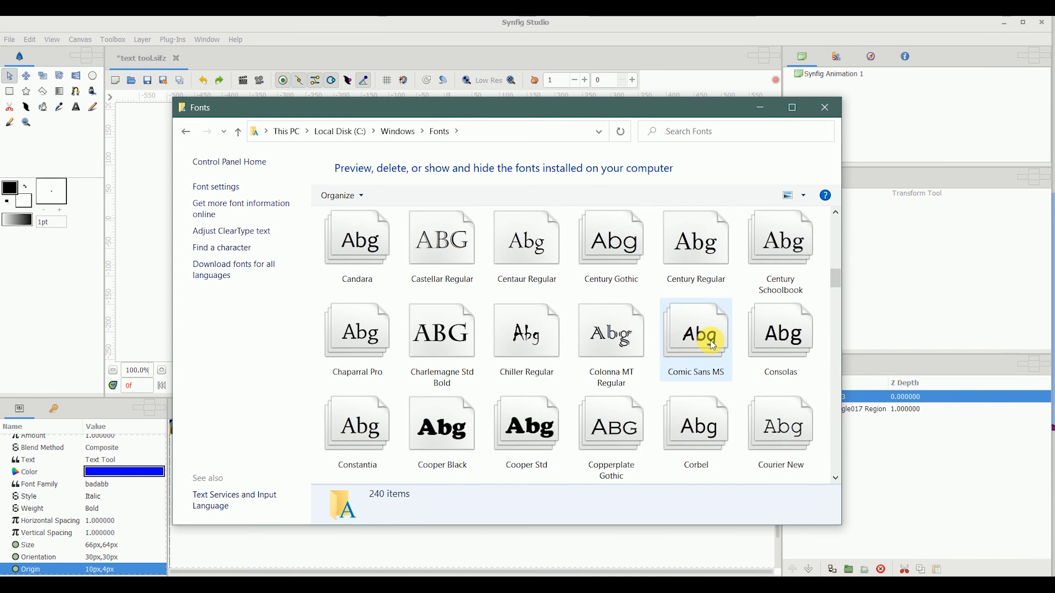
pyautogui.click(443, 422)
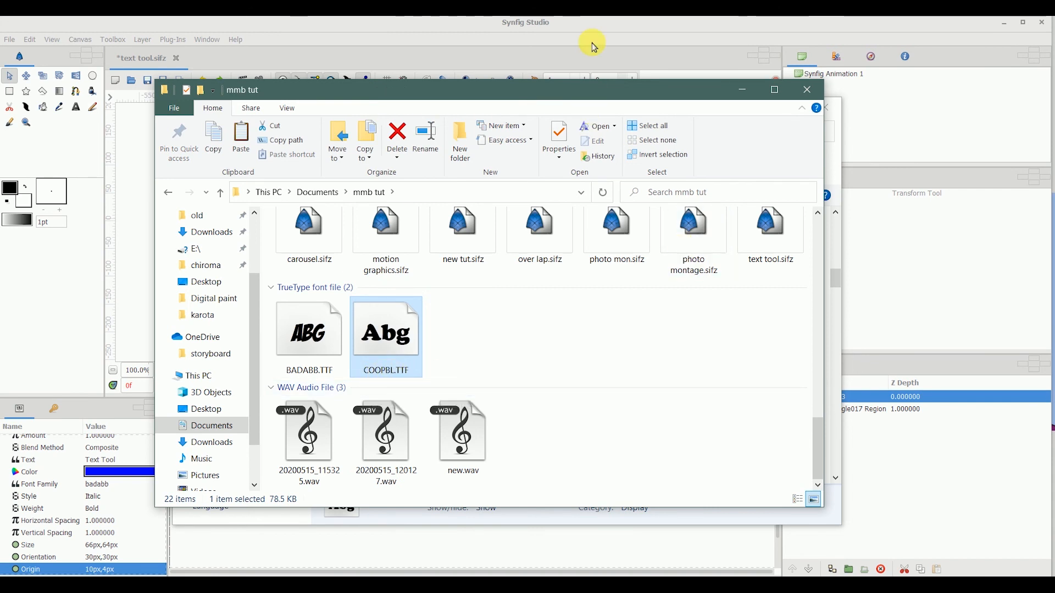
pyautogui.click(806, 89)
pyautogui.write('coopbl')
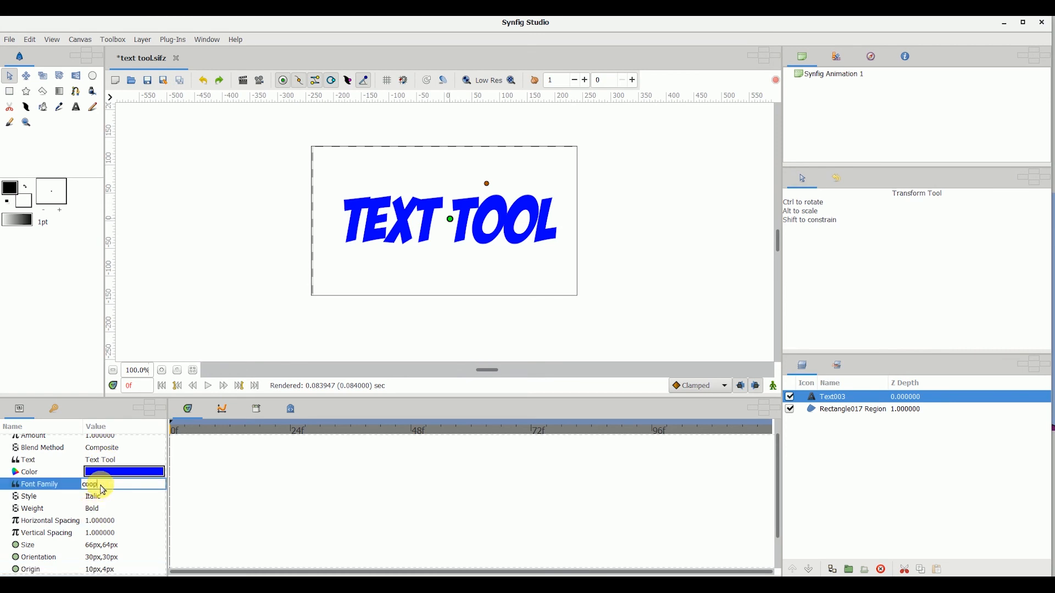
# Confirm coopbl as the text layer's font family.
pyautogui.press('Return')
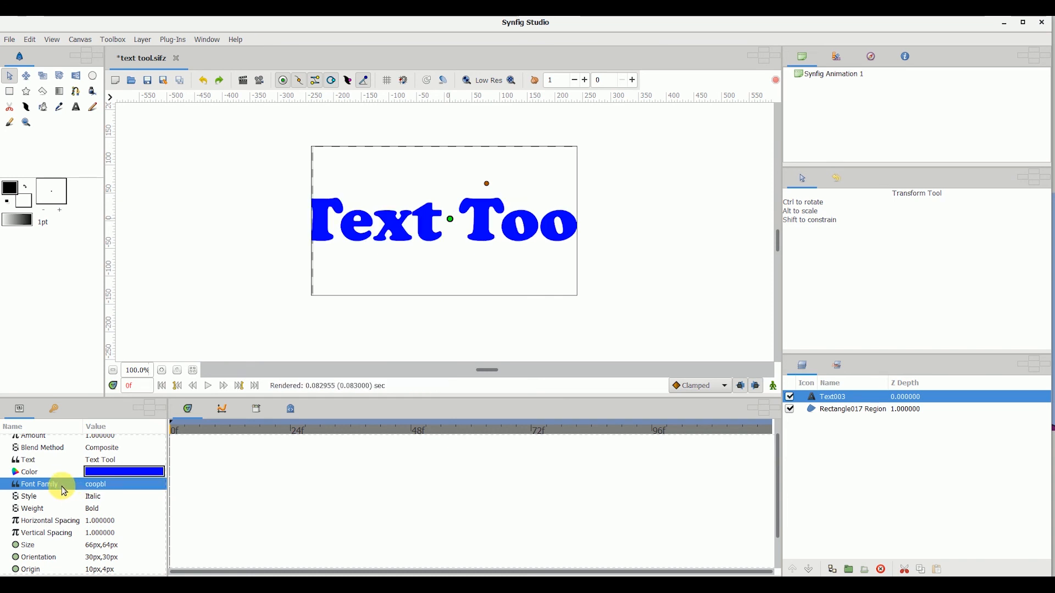